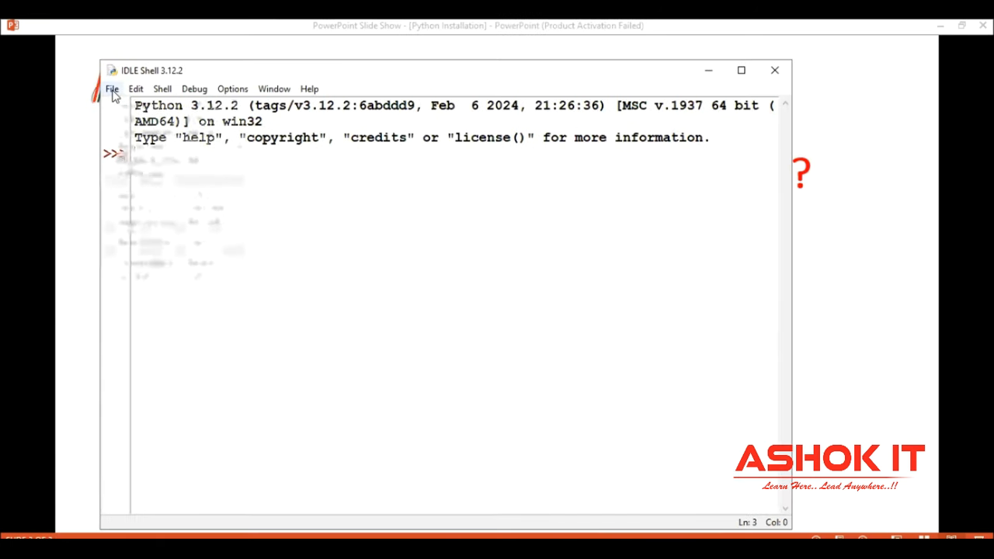
Step: Browse the IDLE Shell's File menu, closing and reopening it
{"action": "left_click", "coordinate": [111, 89]}
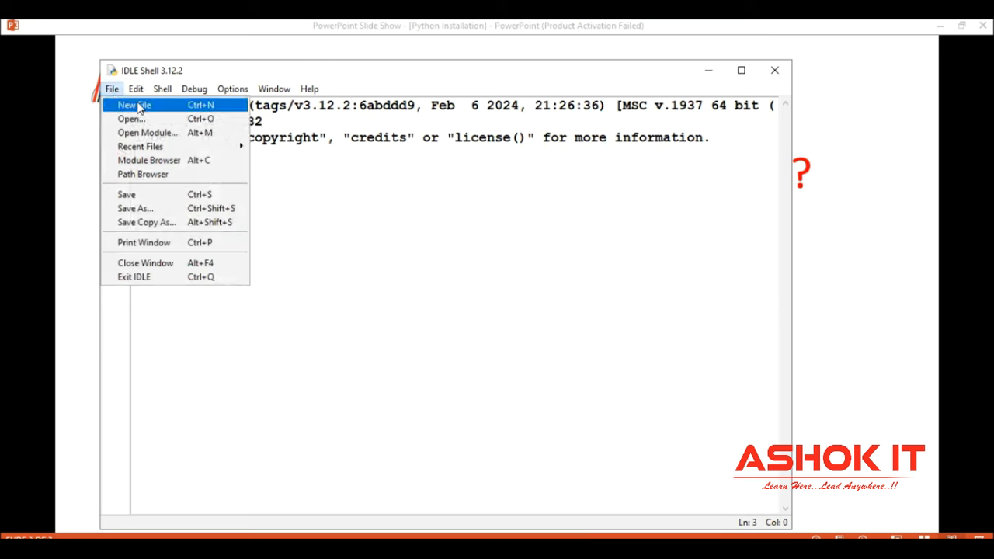
{"action": "mouse_move", "coordinate": [283, 187]}
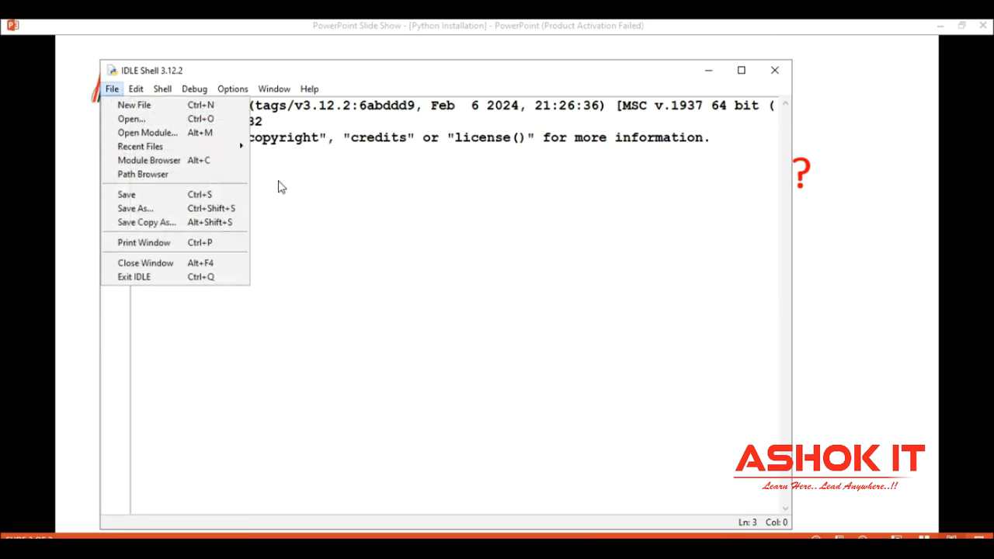
{"action": "left_click", "coordinate": [112, 87]}
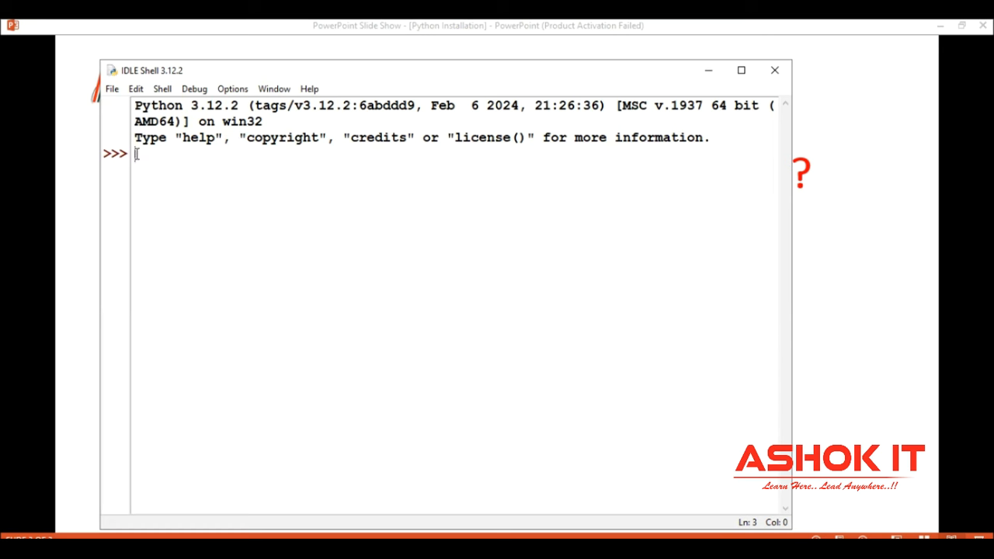
{"action": "mouse_move", "coordinate": [127, 136]}
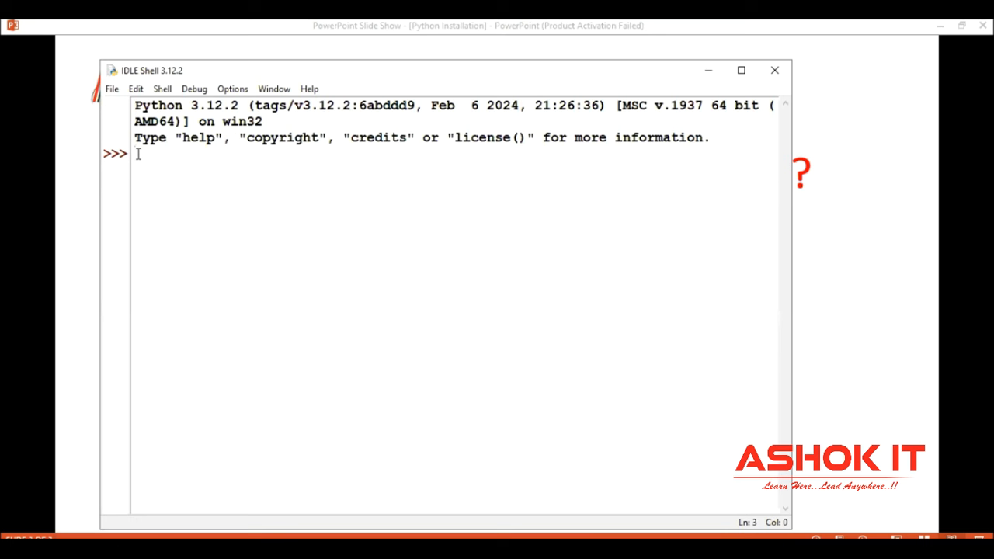
{"action": "left_click", "coordinate": [112, 87]}
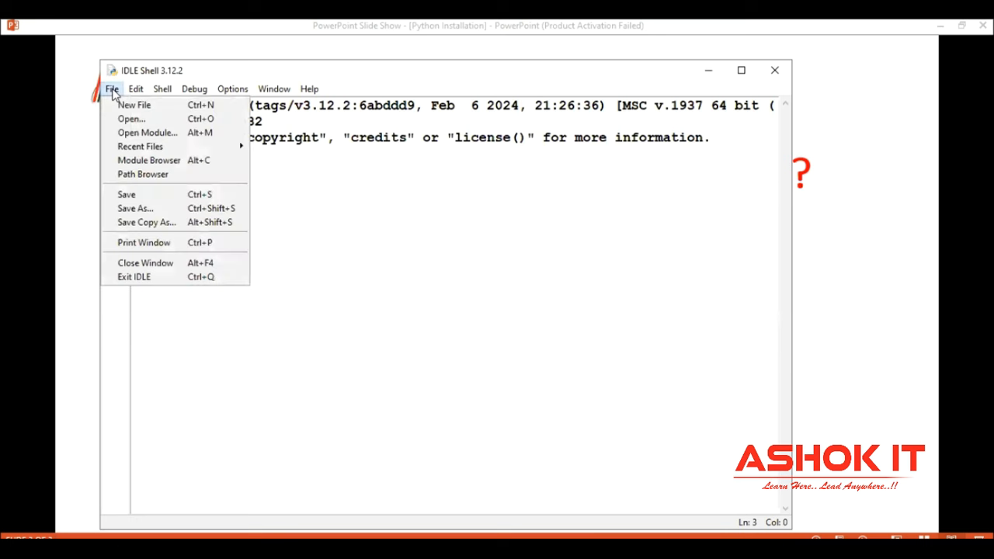
{"action": "mouse_move", "coordinate": [134, 105]}
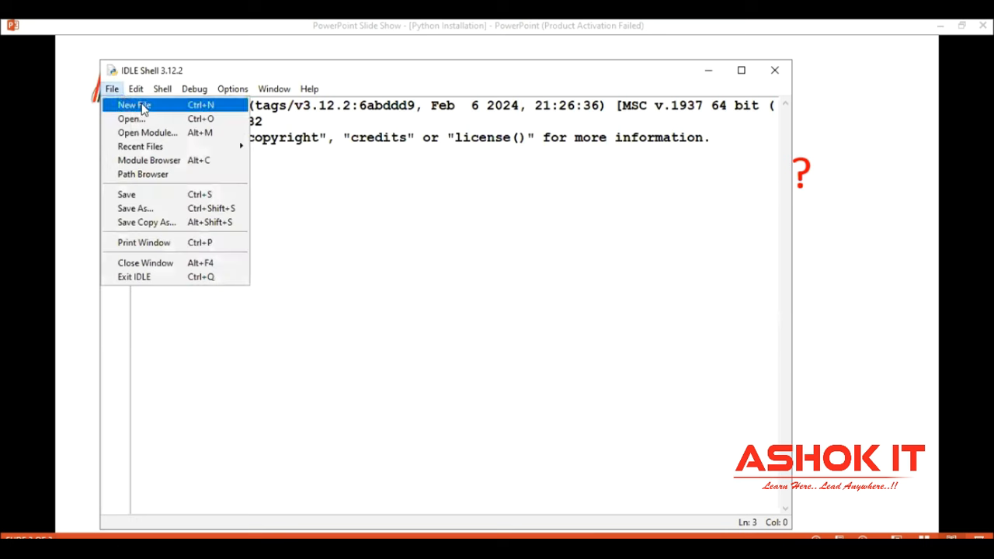
Step: Start a new untitled script and enter print('Hello AshokIT'), correcting a typo in the name
{"action": "left_click", "coordinate": [134, 106]}
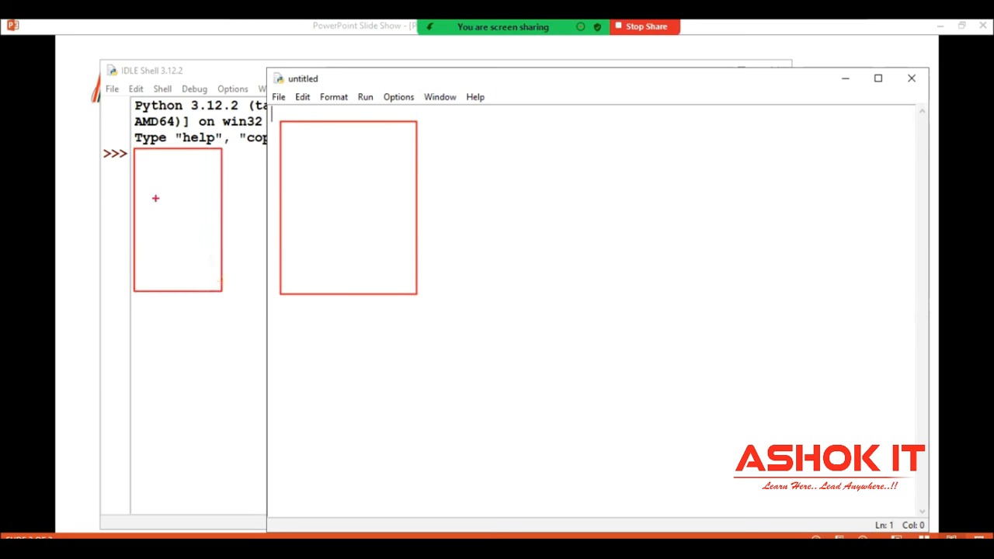
{"action": "left_click_drag", "start_coordinate": [155, 199], "coordinate": [186, 237]}
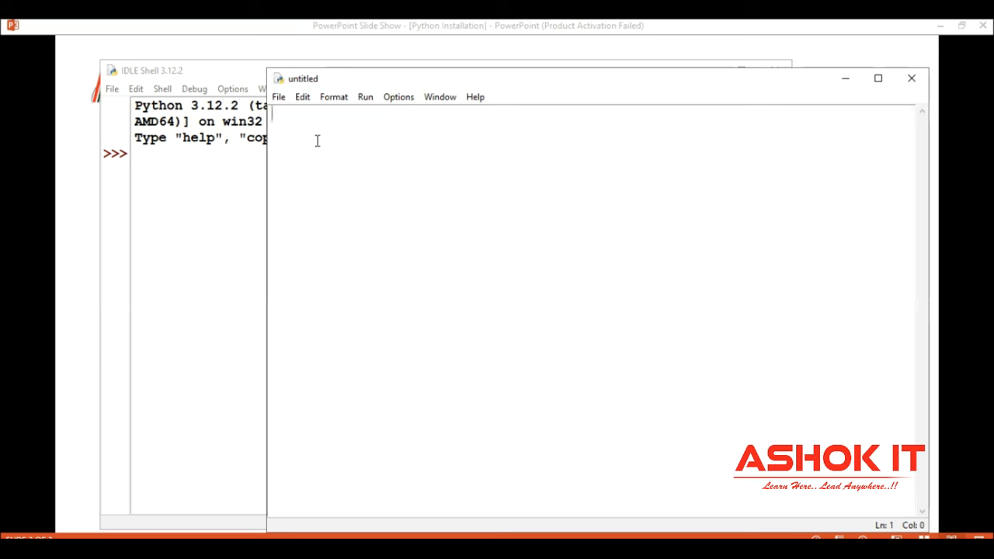
{"action": "type", "text": "print("}
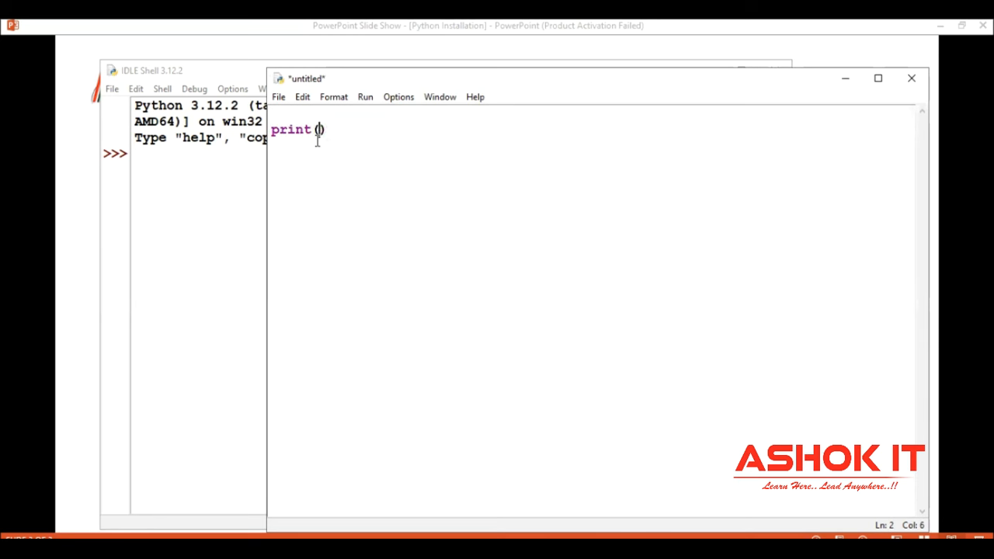
{"action": "type", "text": "''"}
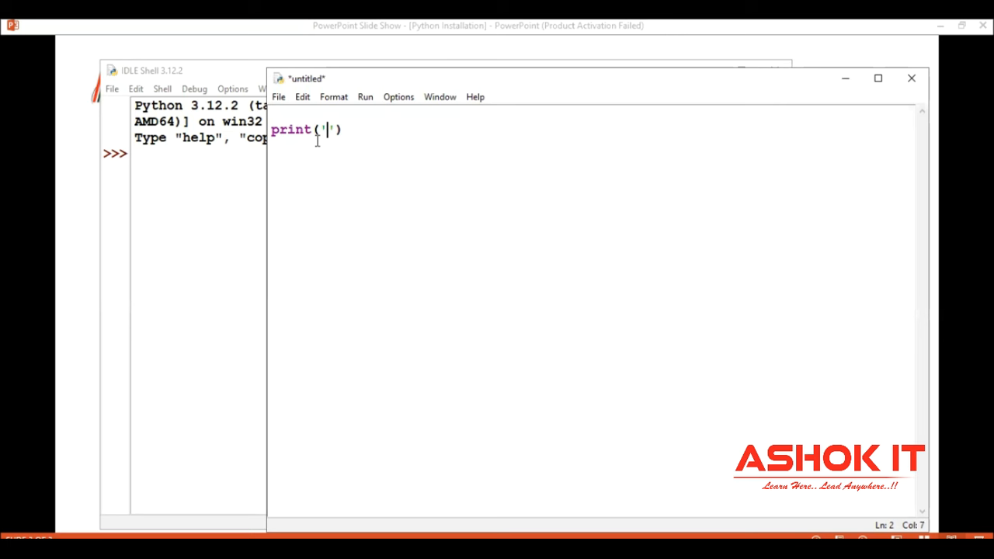
{"action": "type", "text": "Hello"}
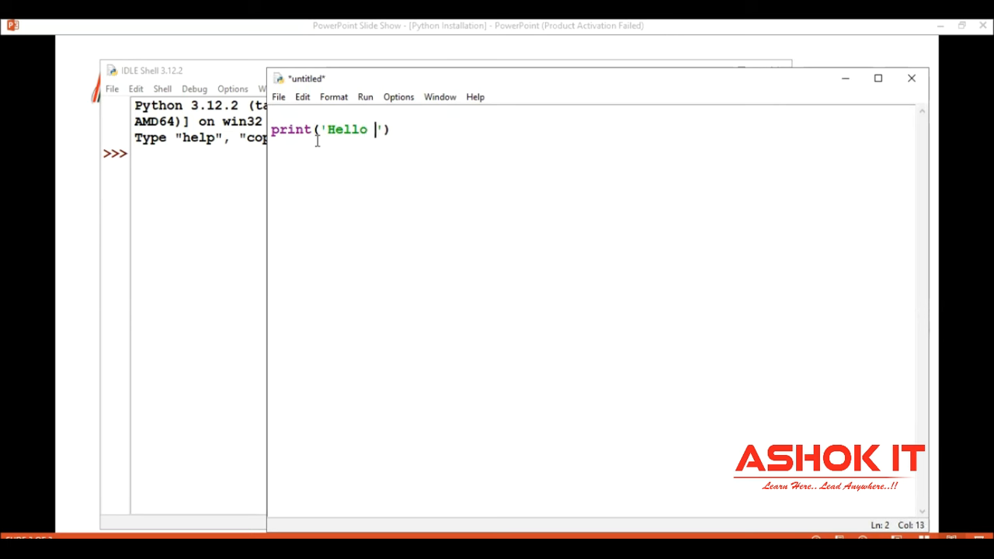
{"action": "type", "text": "AN"}
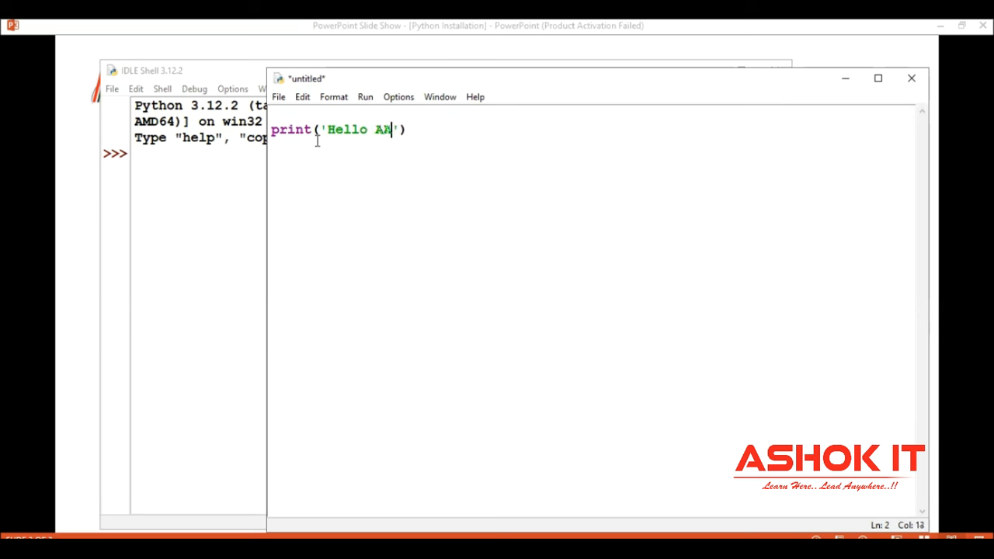
{"action": "type", "text": "hok"}
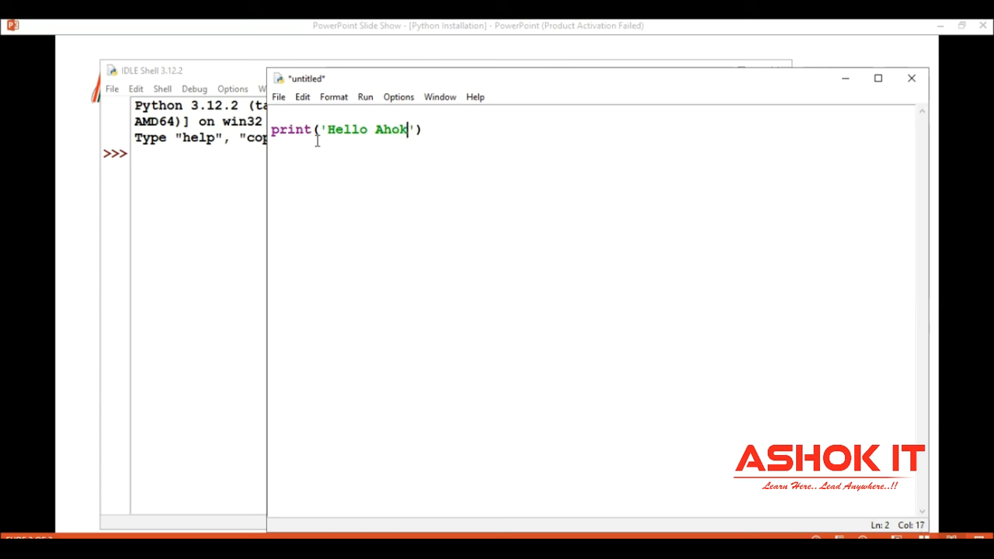
{"action": "key", "text": "BackSpace"}
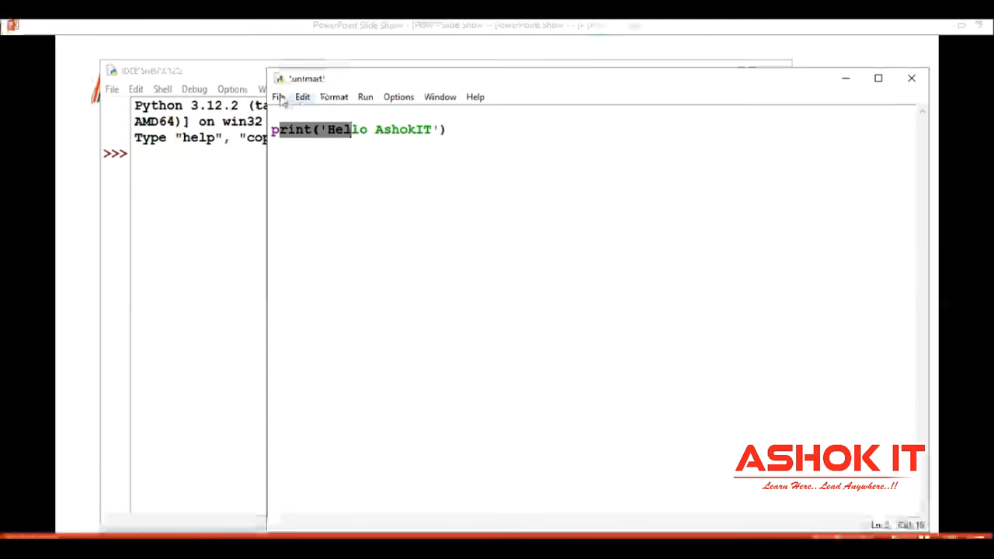
Step: Save the new script as demo.py in D:/BAM@Python
{"action": "left_click", "coordinate": [278, 96]}
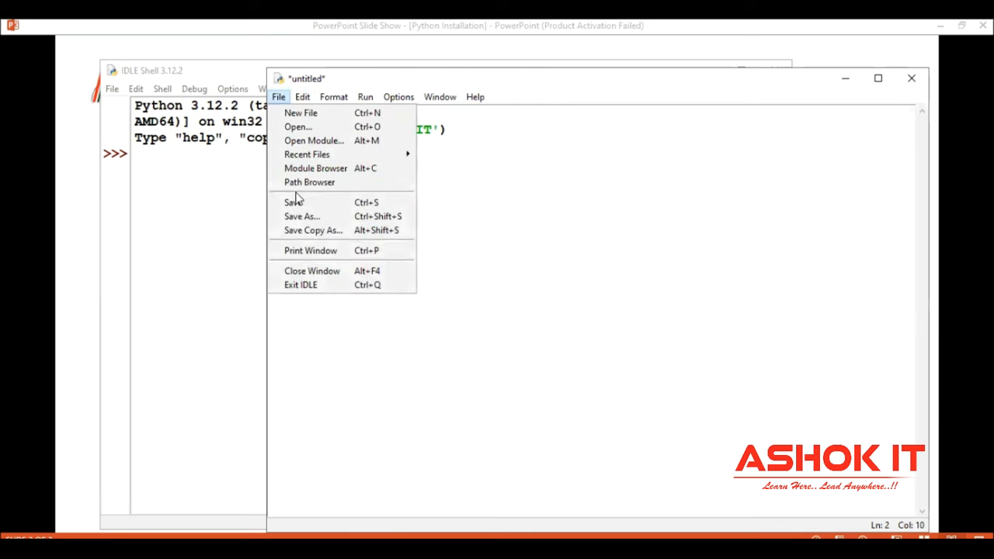
{"action": "left_click", "coordinate": [301, 216]}
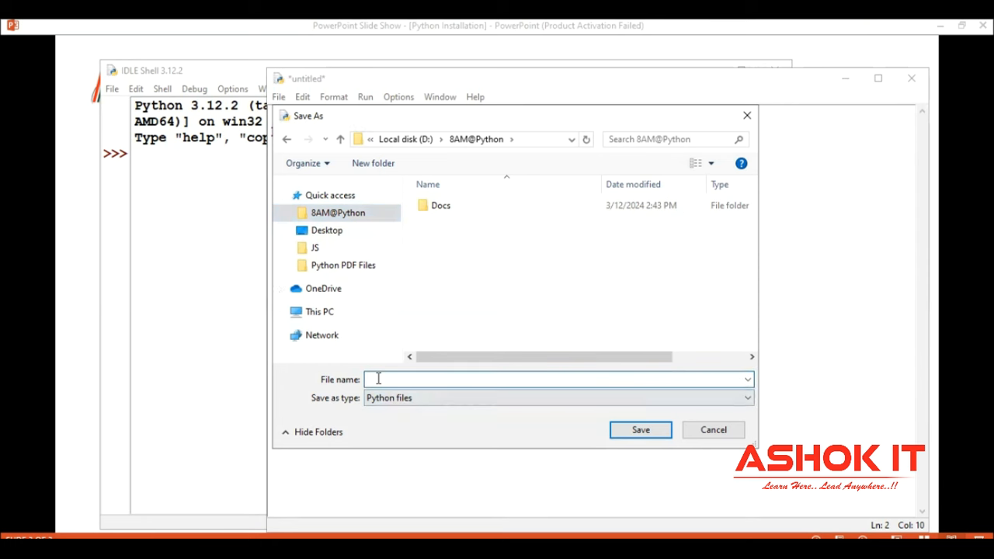
{"action": "type", "text": "d"}
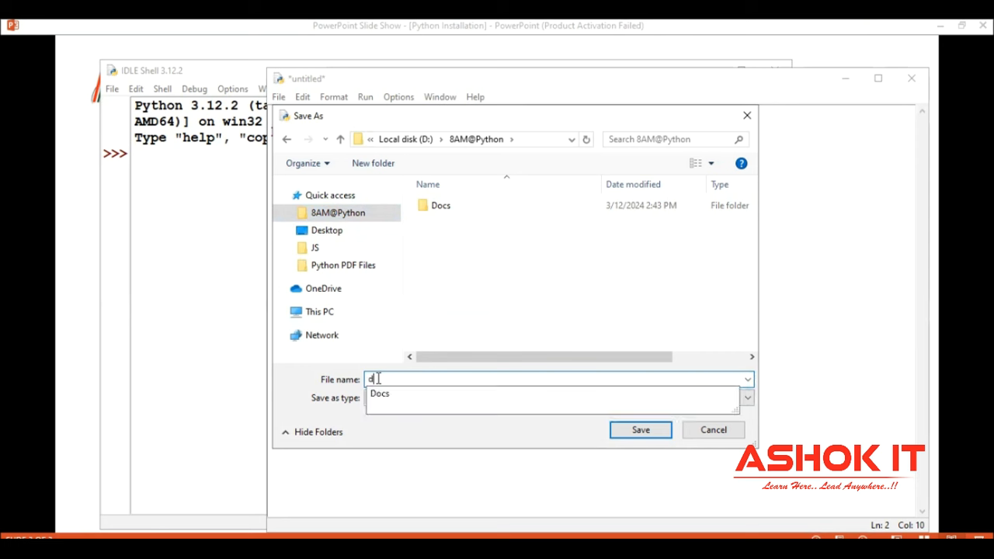
{"action": "type", "text": "emo"}
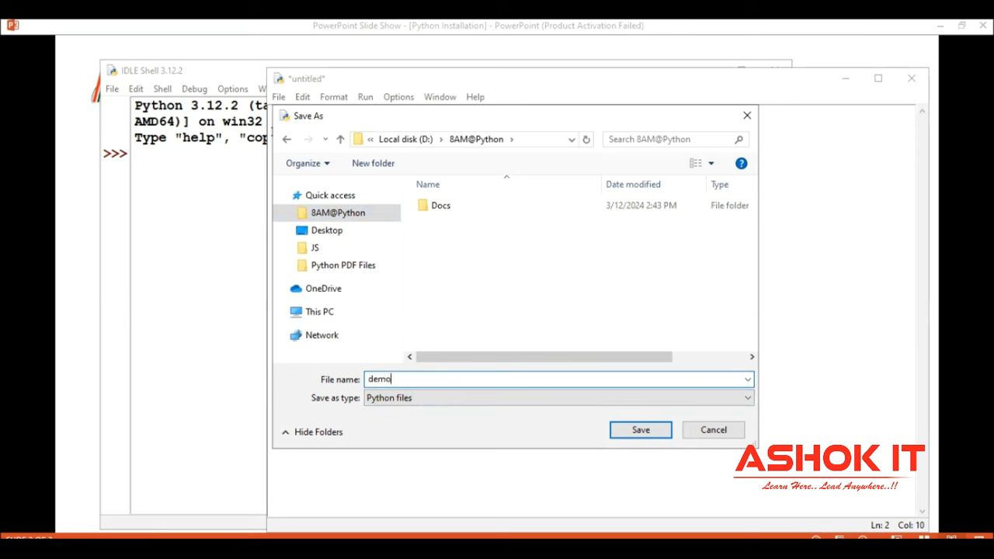
{"action": "type", "text": ".py"}
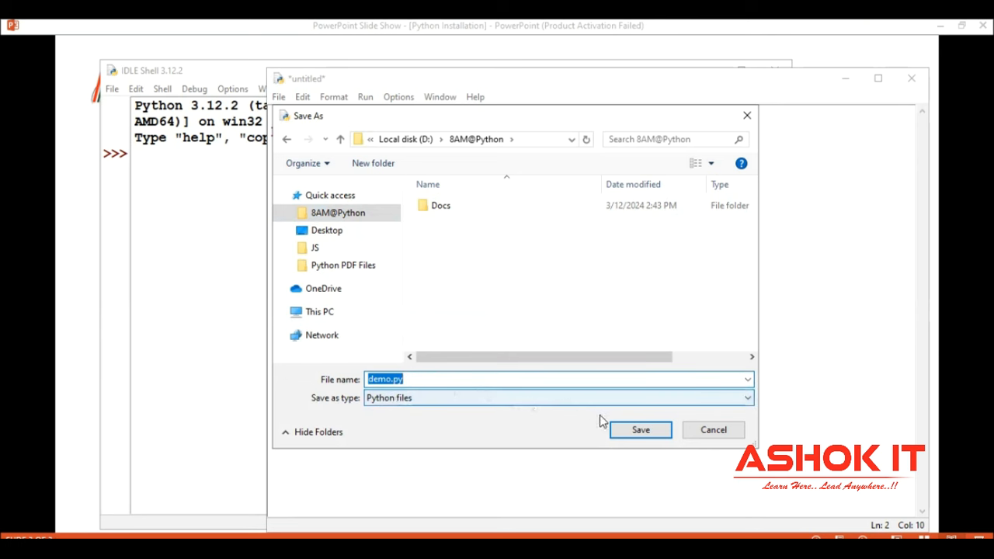
{"action": "left_click", "coordinate": [640, 429]}
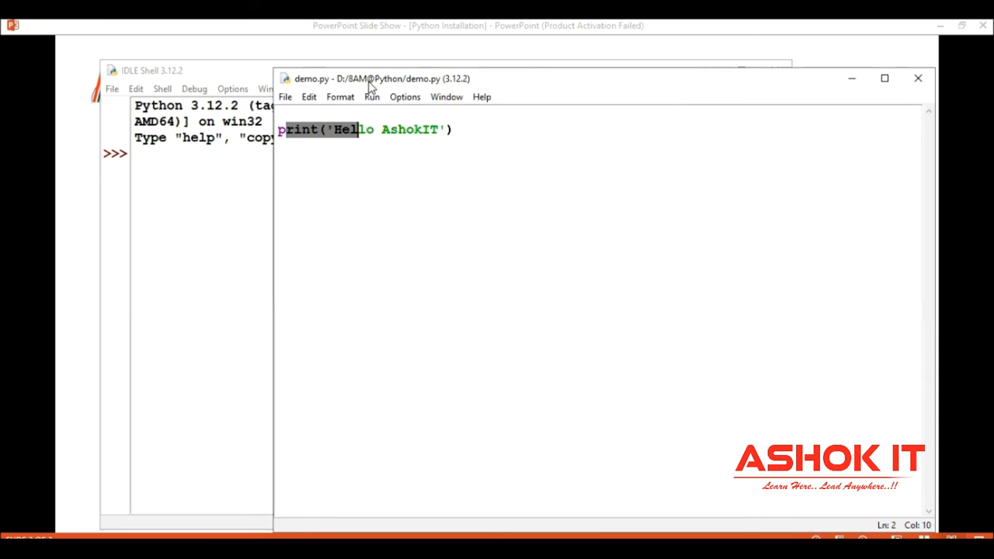
{"action": "mouse_move", "coordinate": [435, 87]}
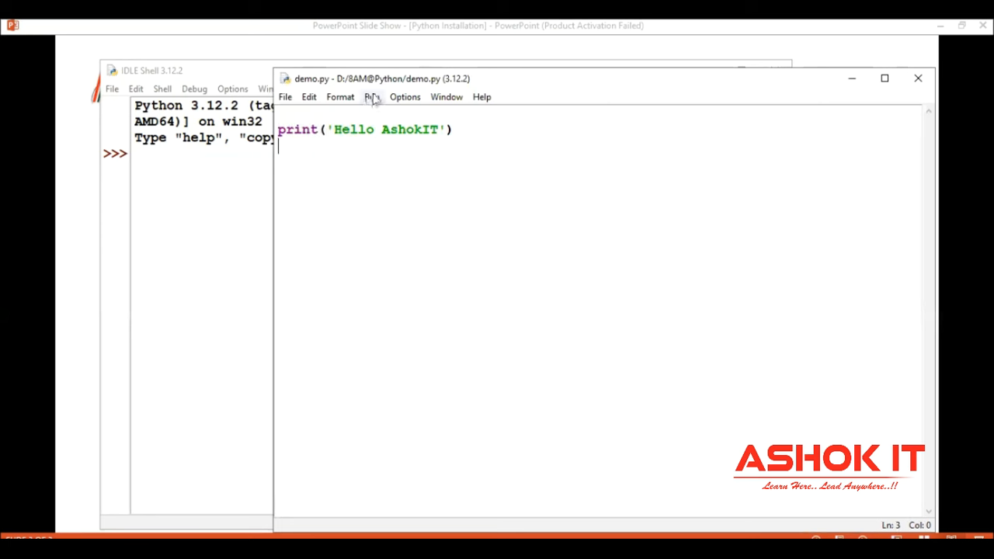
Step: Run the module so the shell prints Hello AshokIT and highlight the output
{"action": "left_click", "coordinate": [371, 96]}
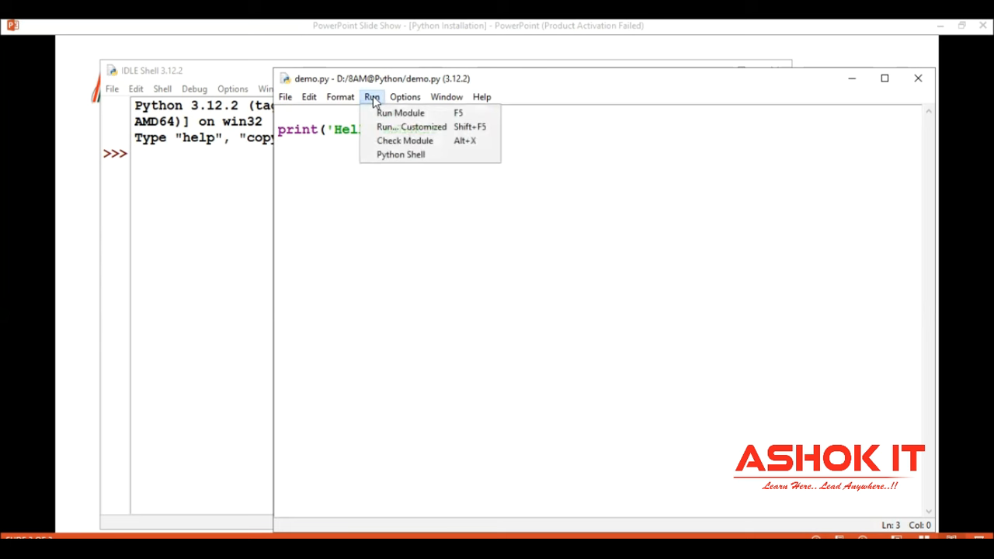
{"action": "mouse_move", "coordinate": [401, 112]}
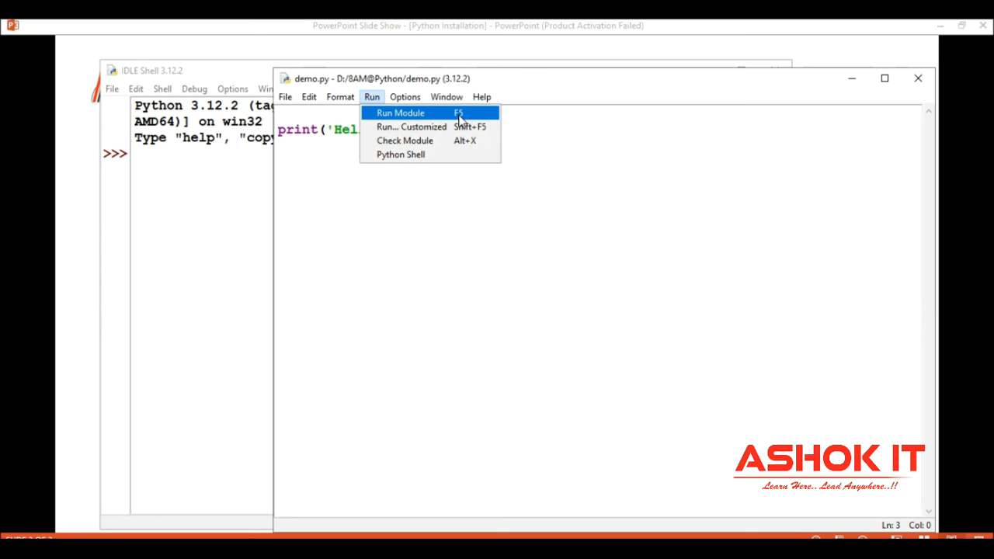
{"action": "mouse_move", "coordinate": [457, 116]}
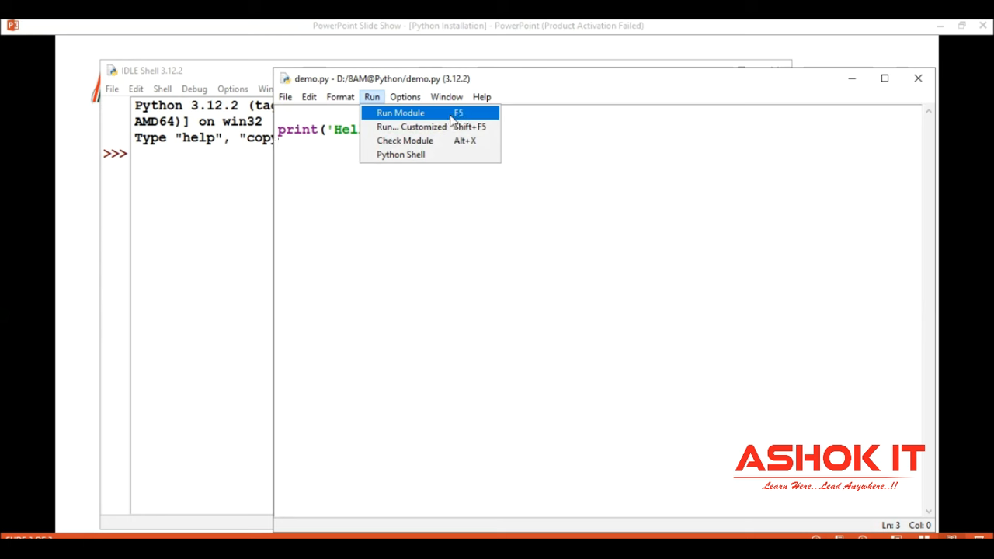
{"action": "left_click", "coordinate": [400, 112]}
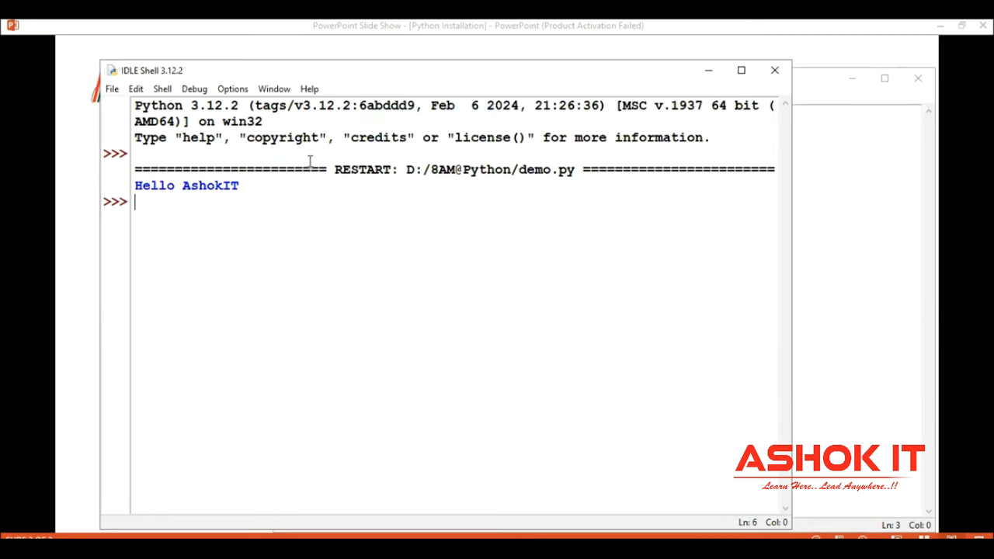
{"action": "double_click", "coordinate": [187, 186]}
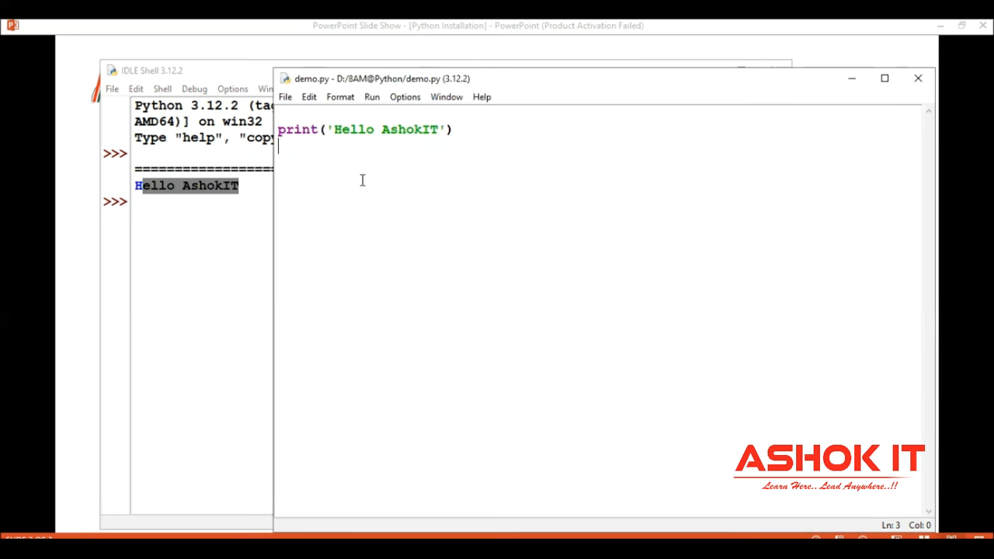
Step: Enter a second line print('Hello Students') in demo.py
{"action": "type", "text": "prin"}
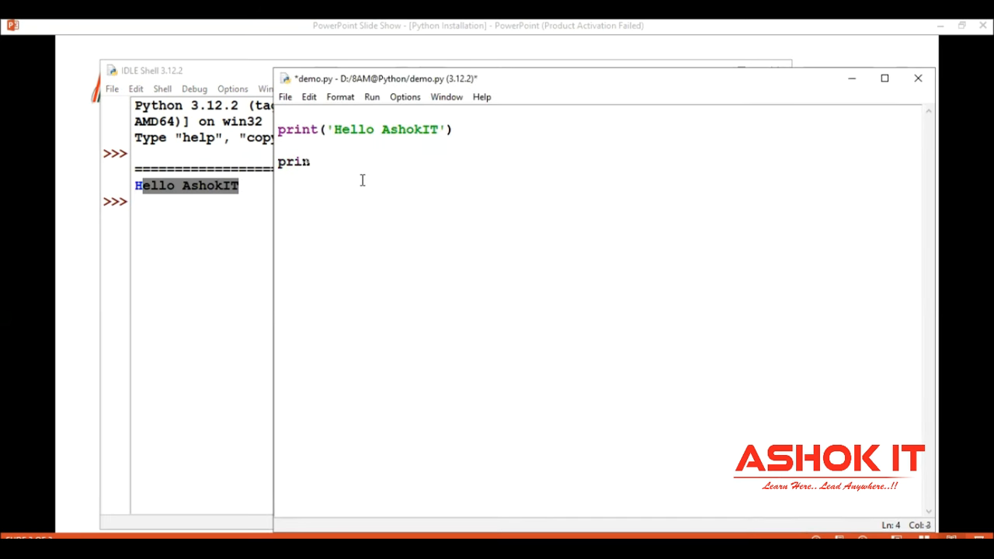
{"action": "type", "text": "t()"}
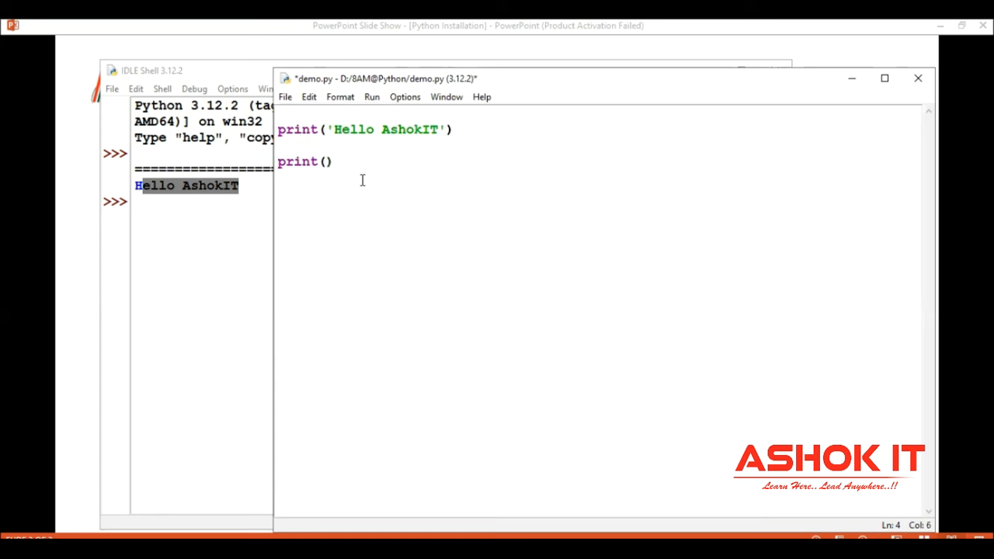
{"action": "type", "text": "'"}
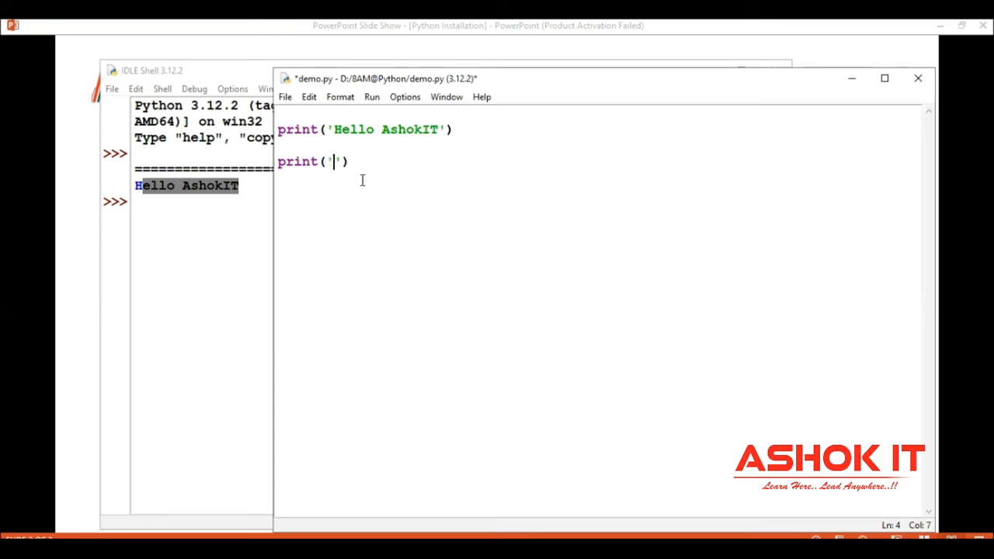
{"action": "type", "text": "Hello Stud"}
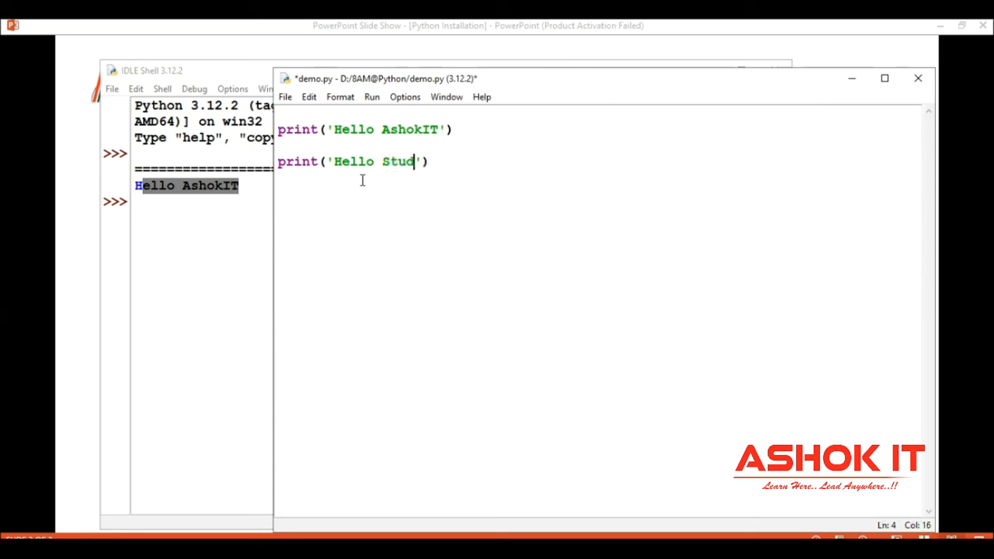
{"action": "type", "text": "ents"}
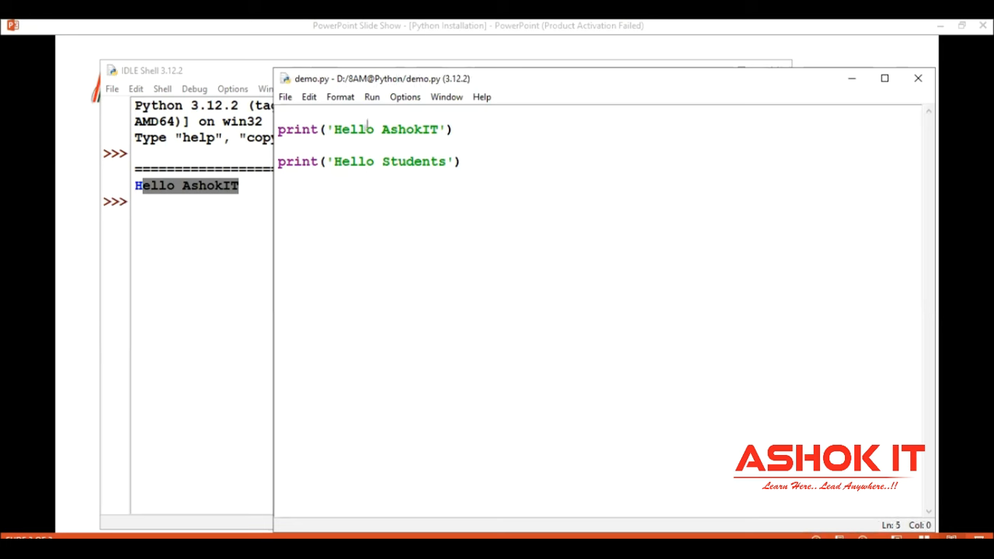
Step: Rerun the module so the shell prints Hello AshokIT and Hello Students
{"action": "left_click", "coordinate": [371, 96]}
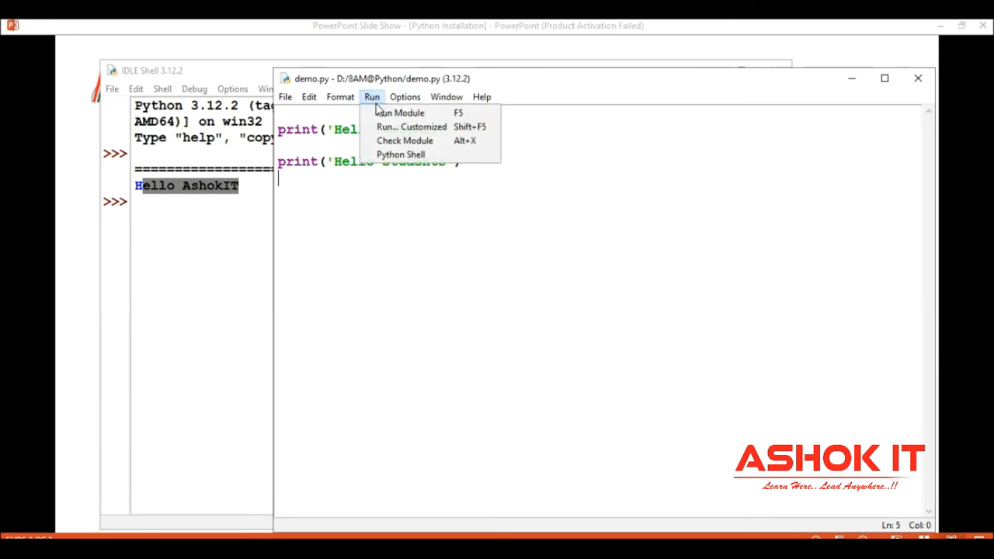
{"action": "left_click", "coordinate": [397, 112]}
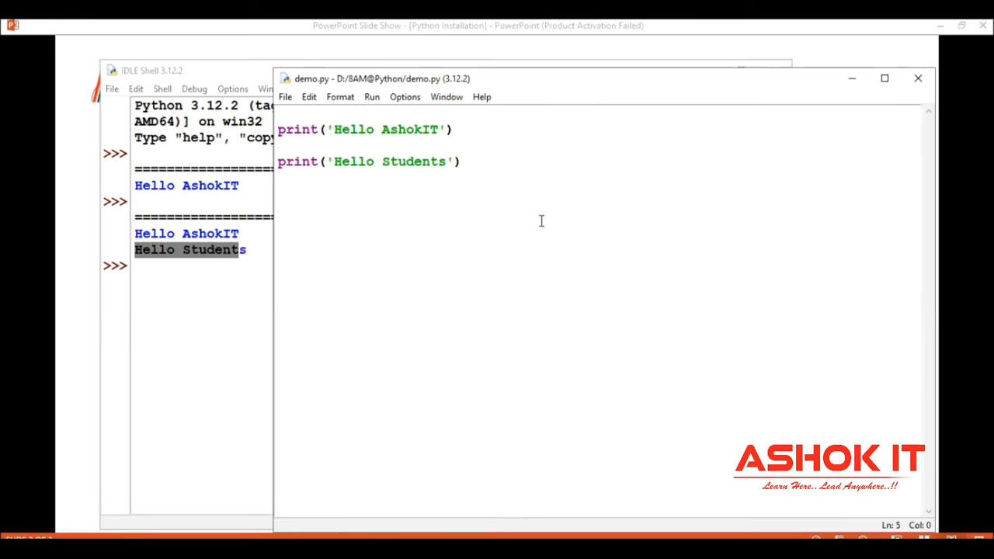
{"action": "mouse_move", "coordinate": [414, 186]}
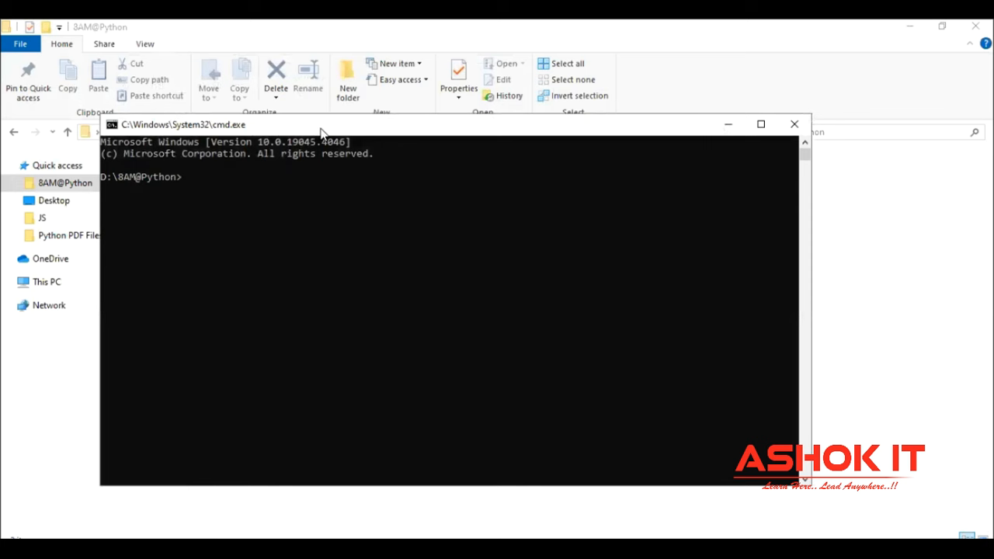
Step: Execute python demo.py at the D:\BAM@Python prompt to print both greetings
{"action": "left_click_drag", "start_coordinate": [323, 124], "coordinate": [303, 124]}
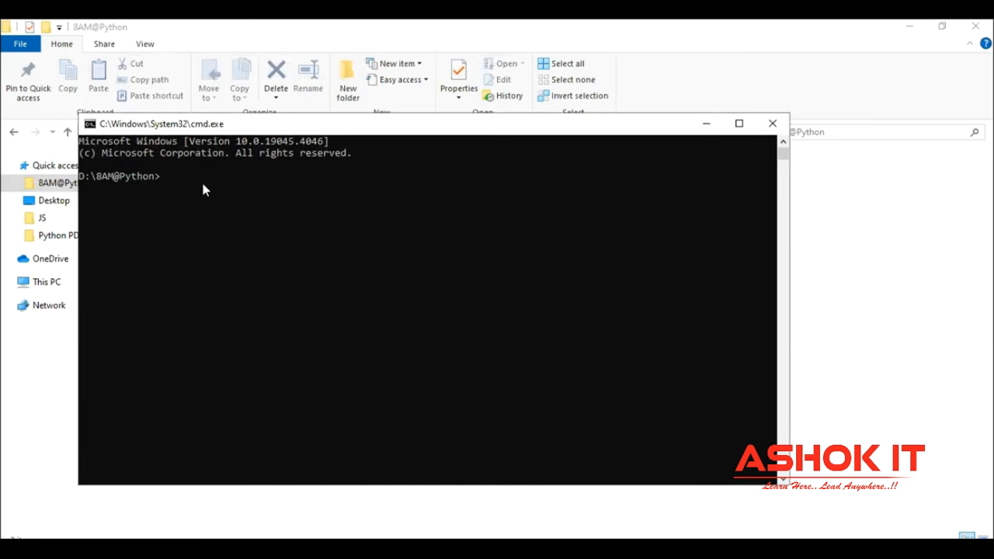
{"action": "type", "text": "python"}
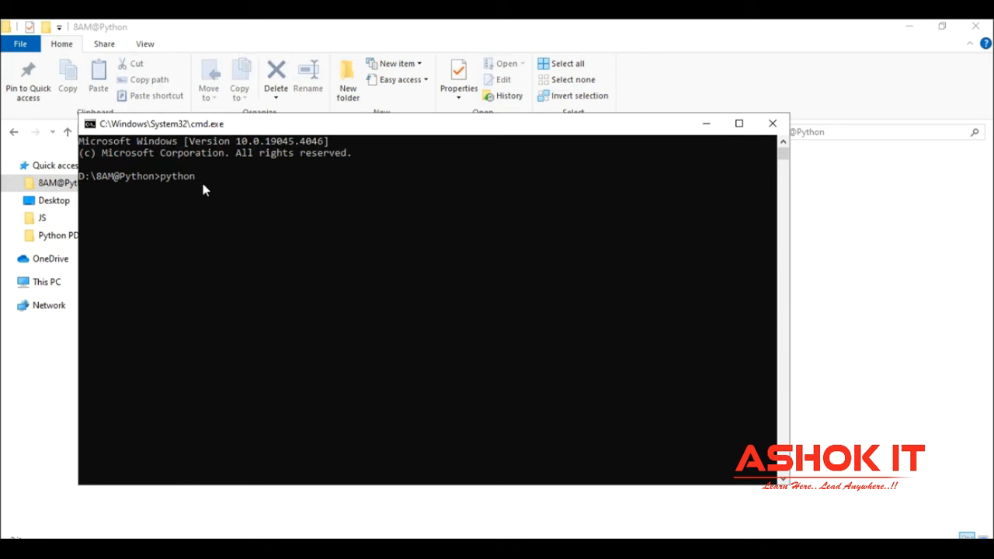
{"action": "type", "text": "de"}
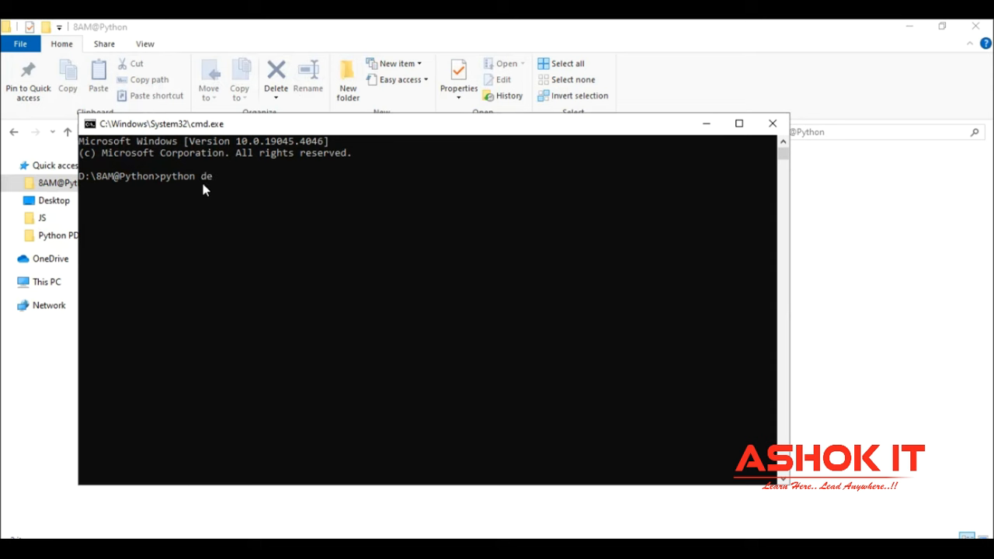
{"action": "type", "text": "mo.py"}
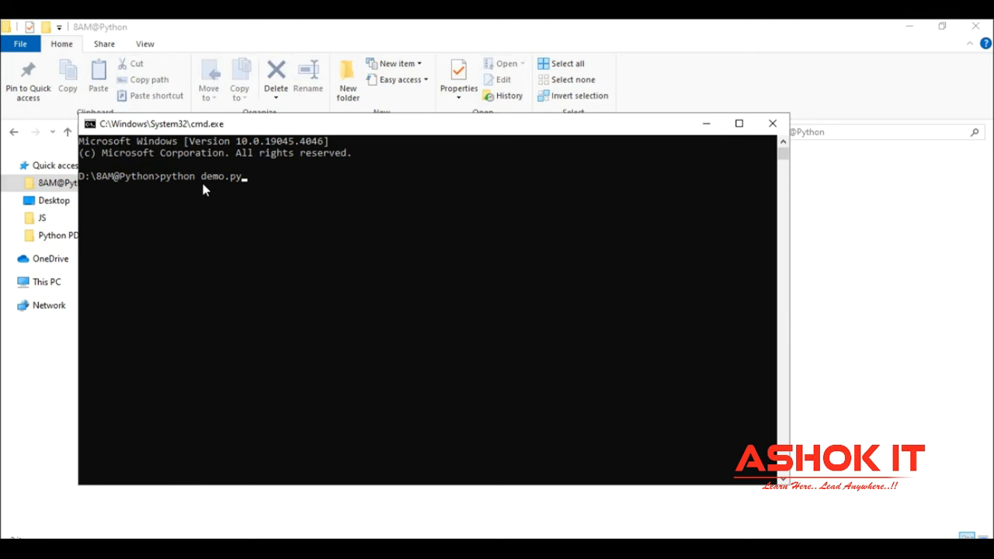
{"action": "key", "text": "enter"}
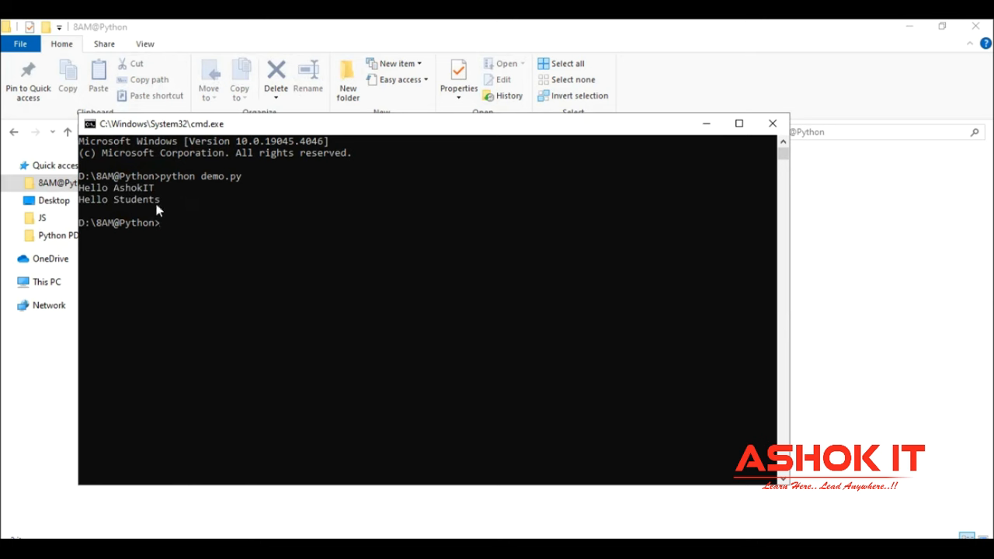